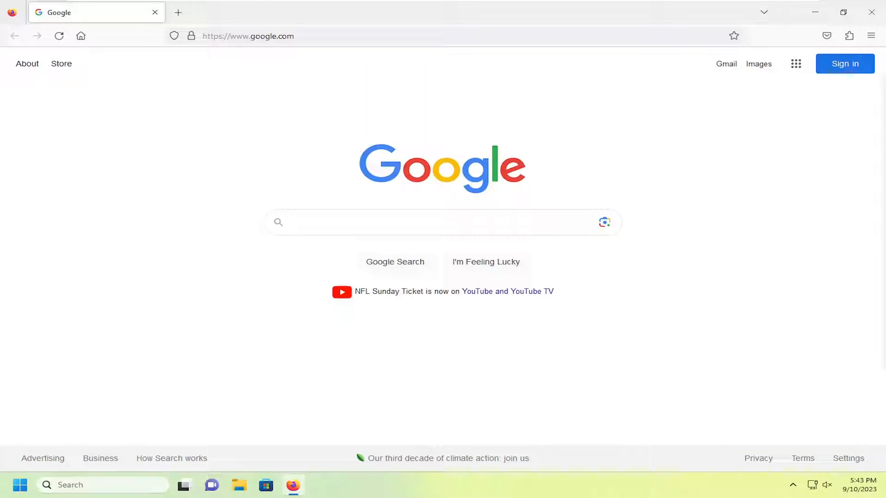
{"action": "mouse_move", "coordinate": [767, 138]}
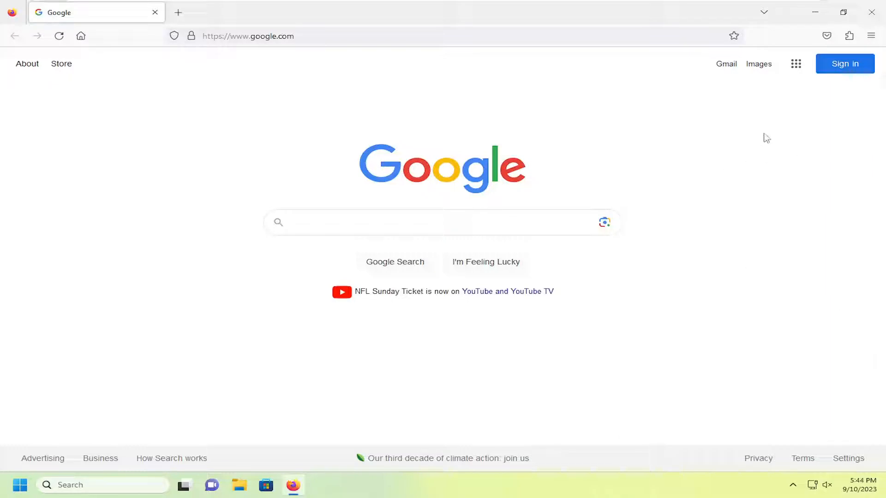
{"action": "mouse_move", "coordinate": [748, 130]}
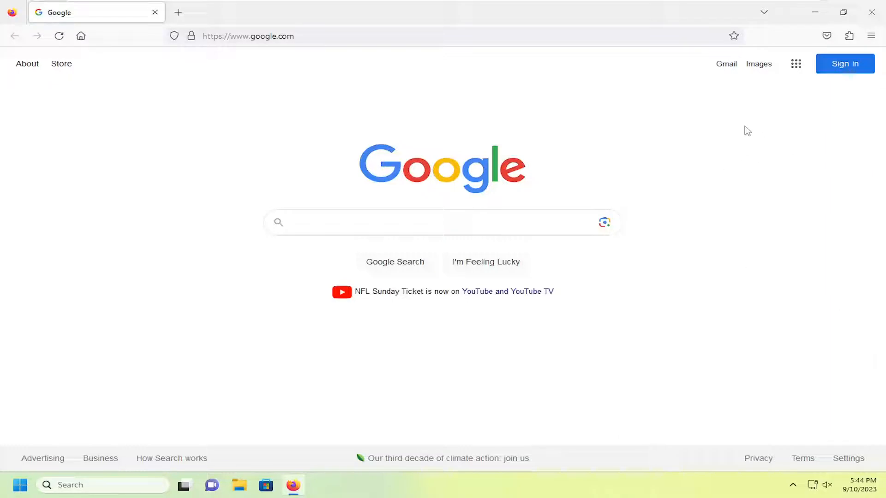
{"action": "mouse_move", "coordinate": [766, 107]}
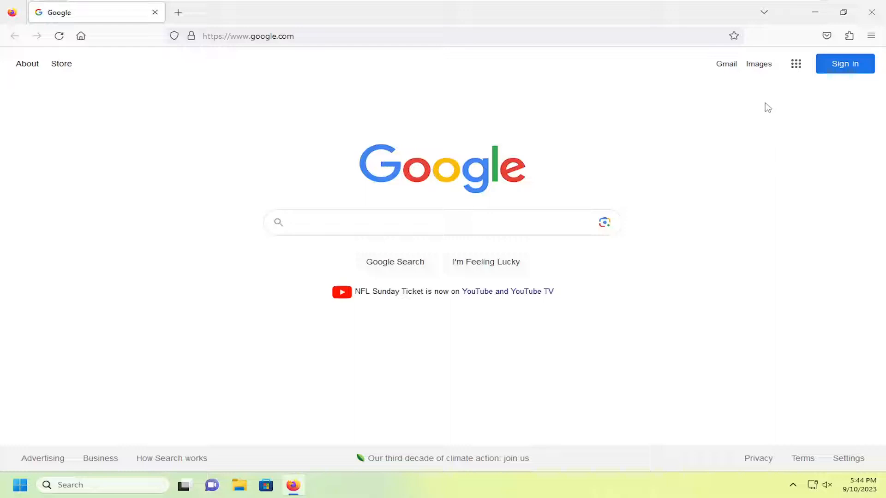
{"action": "mouse_move", "coordinate": [872, 36]}
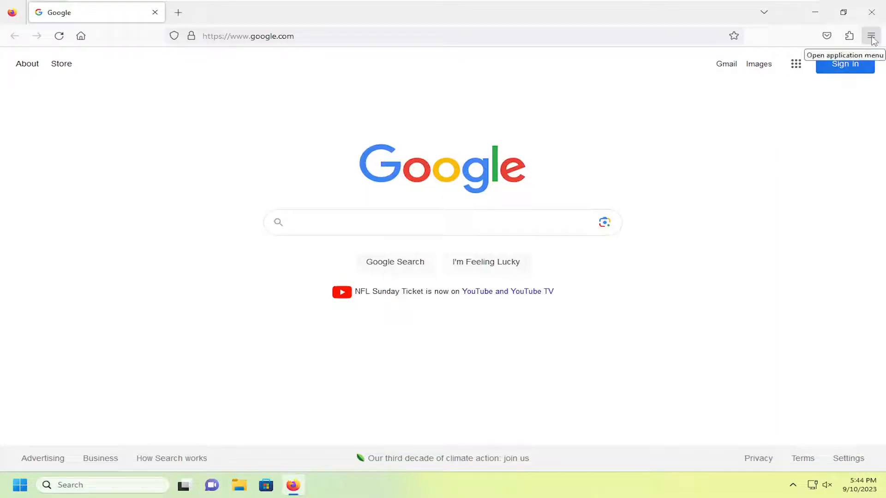
- Open Firefox Settings from the application menu in a new tab
{"action": "left_click", "coordinate": [870, 36]}
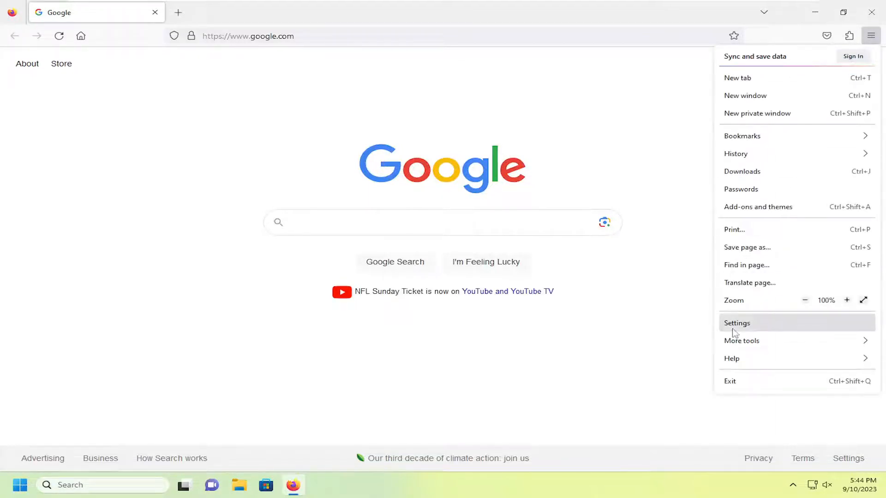
{"action": "left_click", "coordinate": [736, 323]}
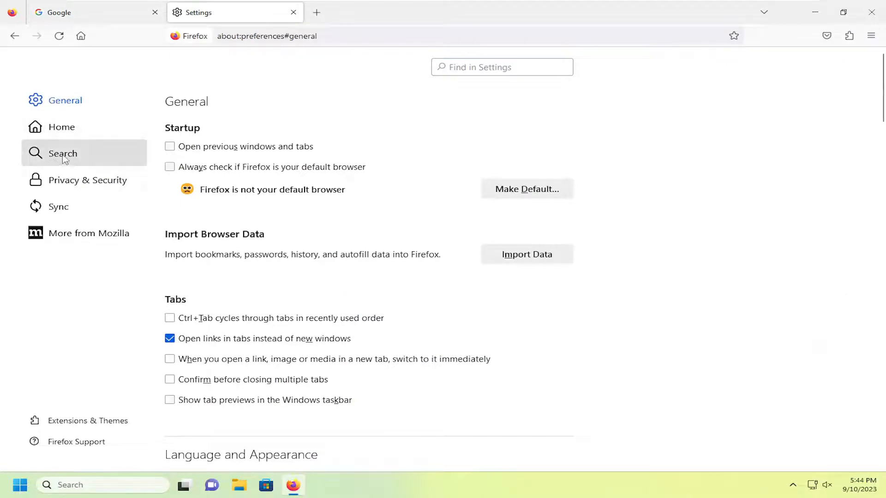
- Go to the Search settings and choose Google as the default search engine
{"action": "left_click", "coordinate": [62, 153]}
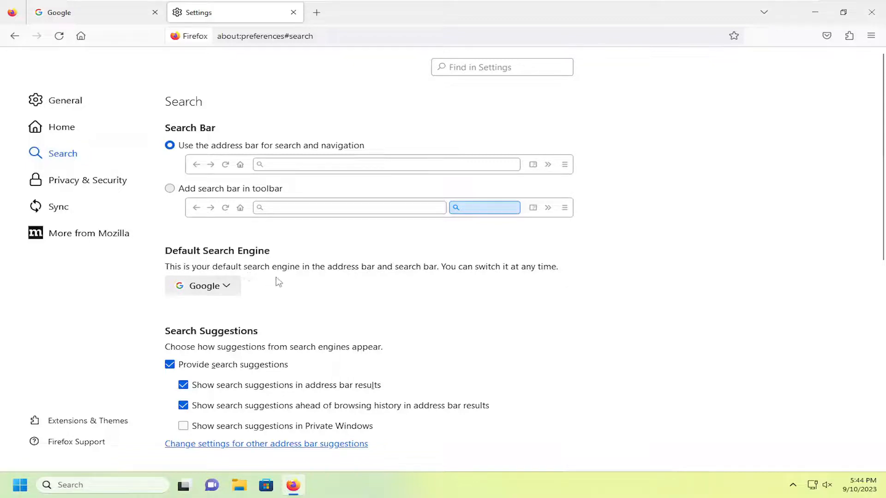
{"action": "mouse_move", "coordinate": [469, 269]}
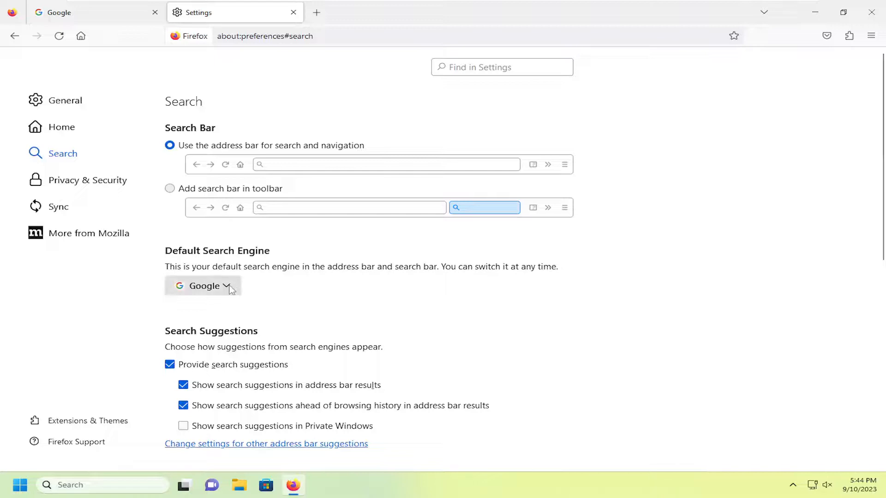
{"action": "left_click", "coordinate": [202, 286]}
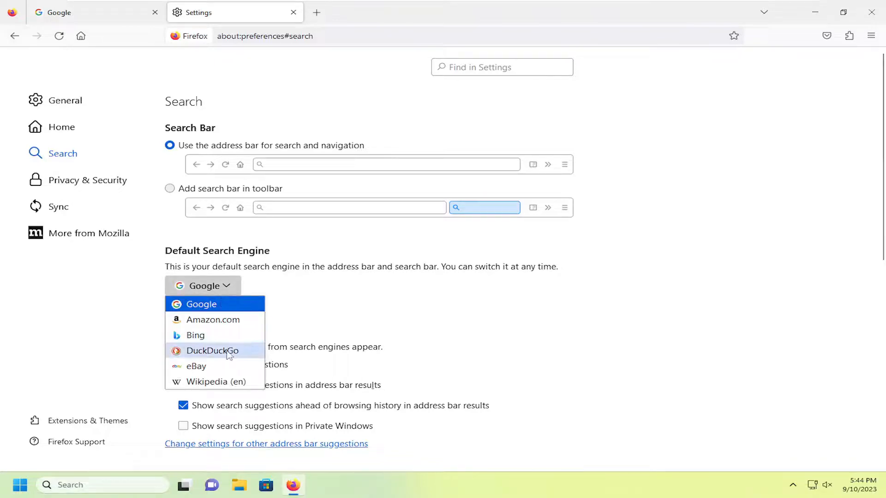
{"action": "mouse_move", "coordinate": [201, 303]}
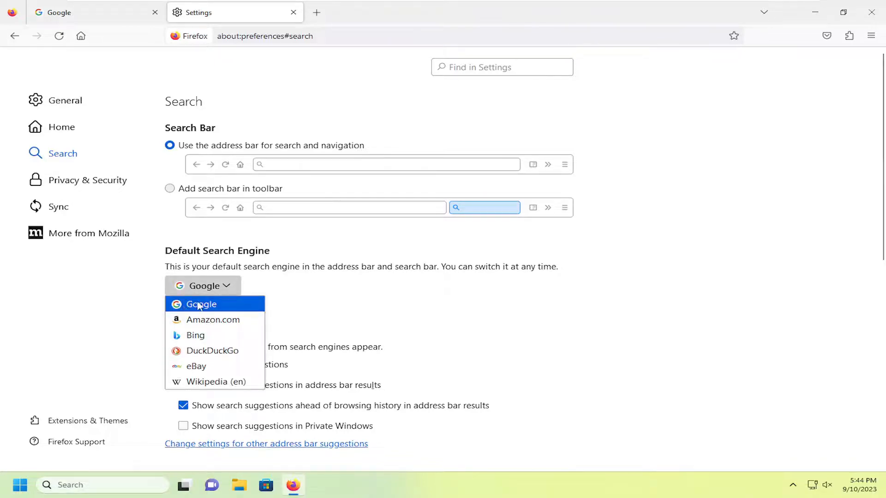
{"action": "left_click", "coordinate": [201, 304]}
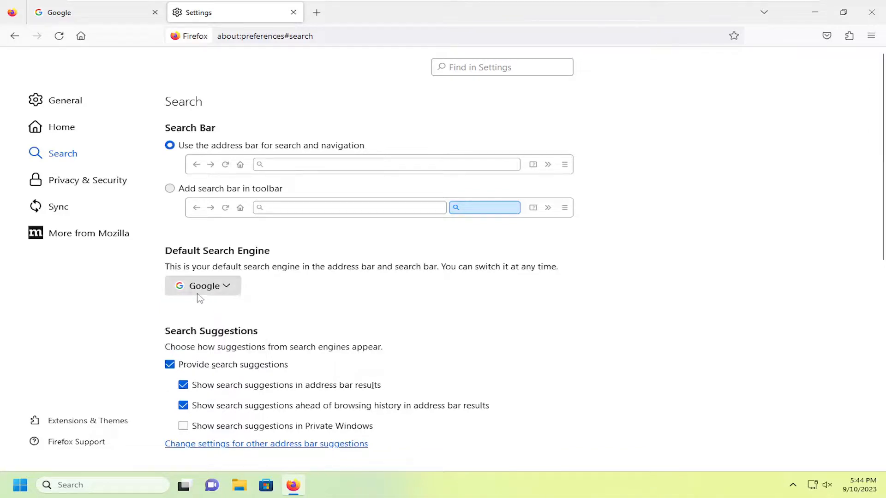
{"action": "mouse_move", "coordinate": [190, 297]}
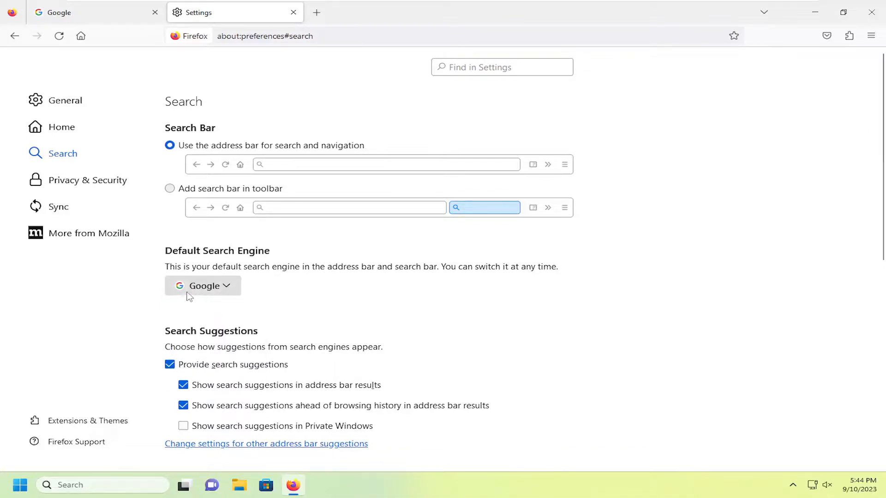
{"action": "mouse_move", "coordinate": [197, 296]}
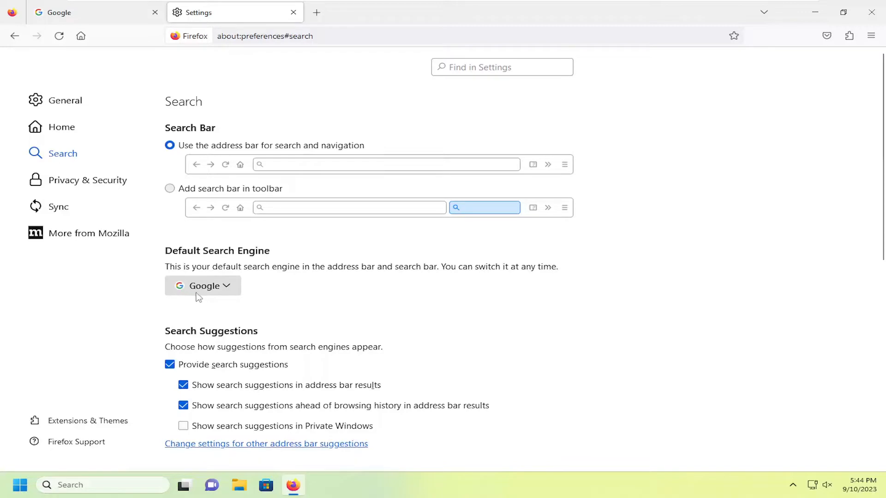